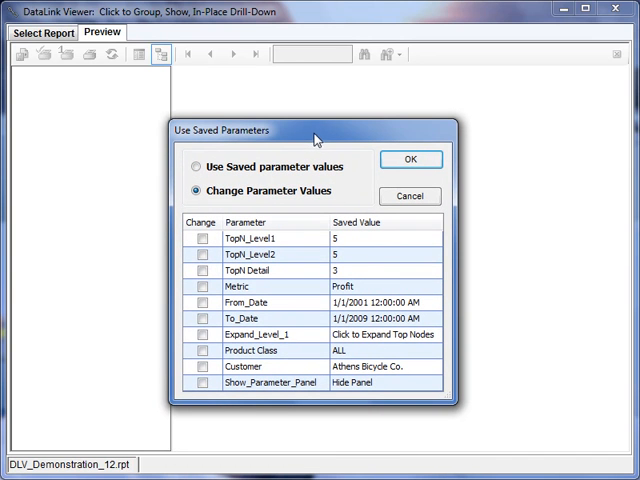
Step: Tick the Change boxes for the saved Metric and Product Class parameters
{"action": "left_click", "coordinate": [198, 287]}
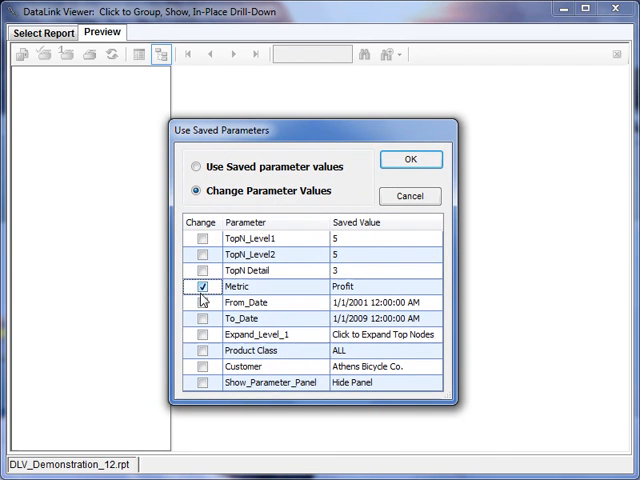
{"action": "left_click", "coordinate": [202, 350]}
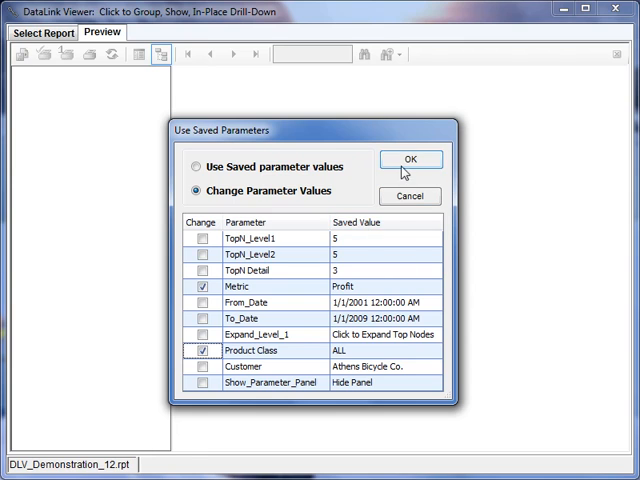
Step: Confirm the saved-parameter choices and pick Profit as the metric, leaving Product Class ALL
{"action": "left_click", "coordinate": [410, 159]}
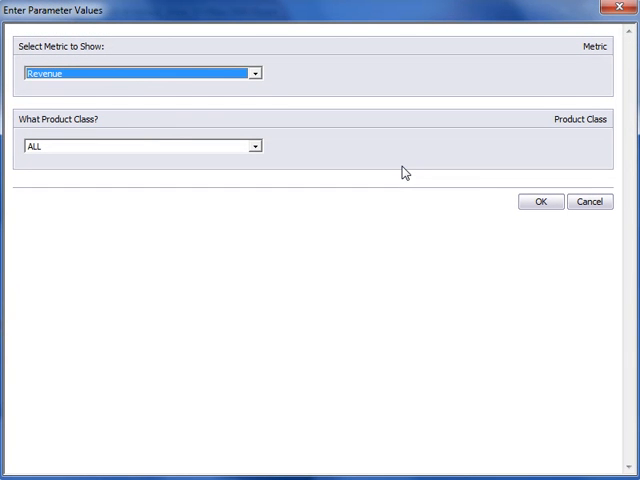
{"action": "mouse_move", "coordinate": [193, 122]}
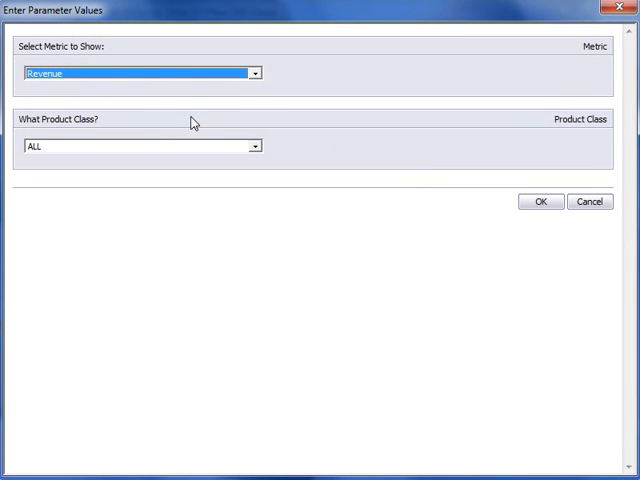
{"action": "left_click", "coordinate": [140, 71]}
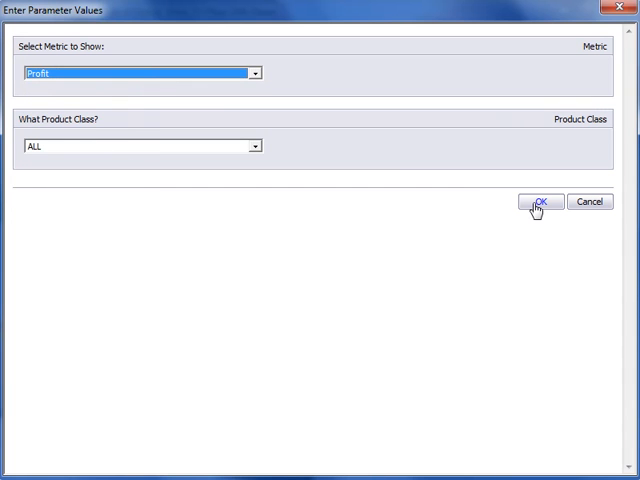
Step: Run the report preview with Profit and ALL, then return to the Select Report list
{"action": "left_click", "coordinate": [538, 201]}
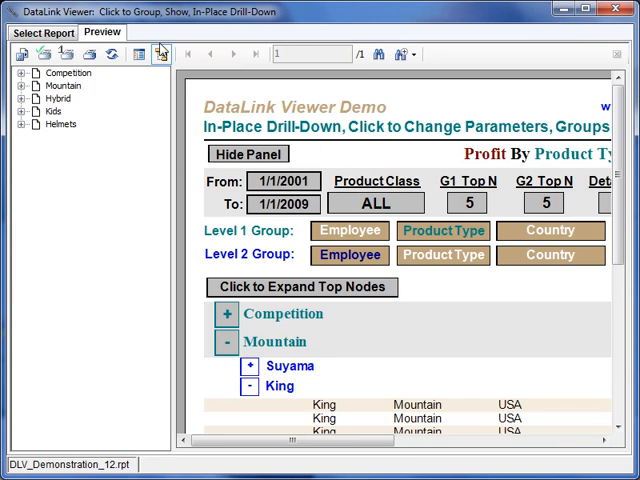
{"action": "left_click", "coordinate": [161, 55]}
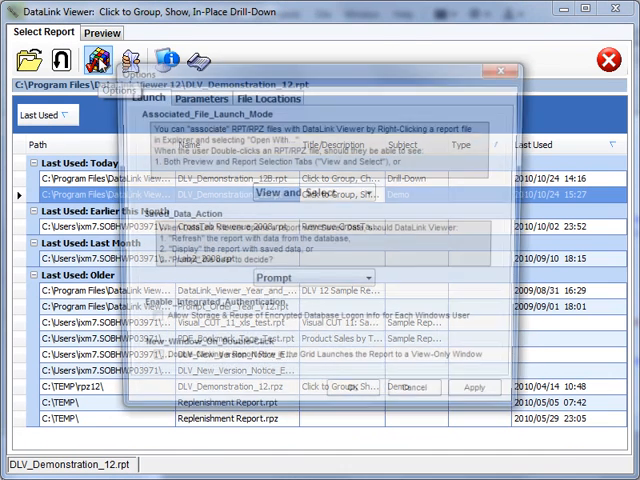
Step: Show the Options Parameters settings and focus the 300 Characters limit box
{"action": "left_click", "coordinate": [196, 95]}
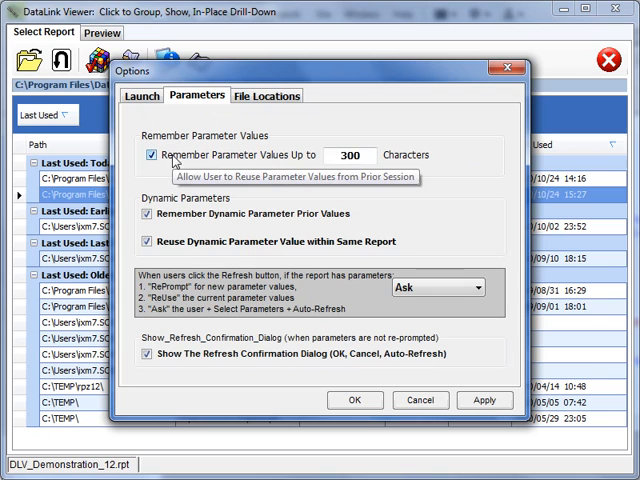
{"action": "left_click", "coordinate": [350, 155]}
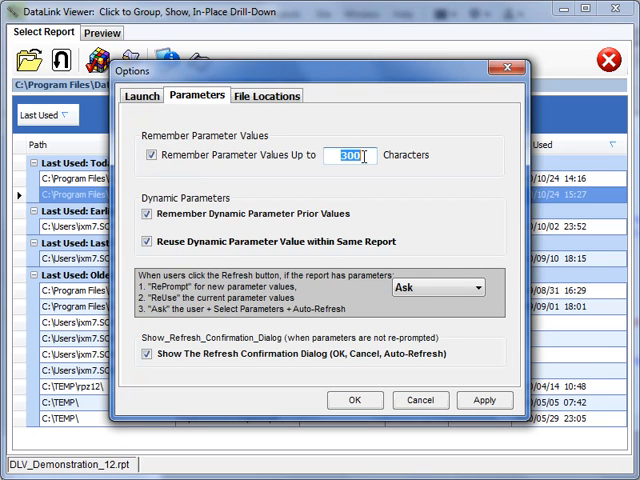
{"action": "mouse_move", "coordinate": [345, 154]}
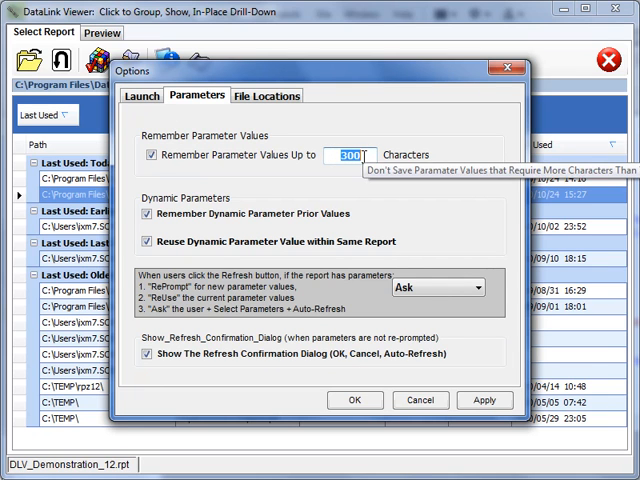